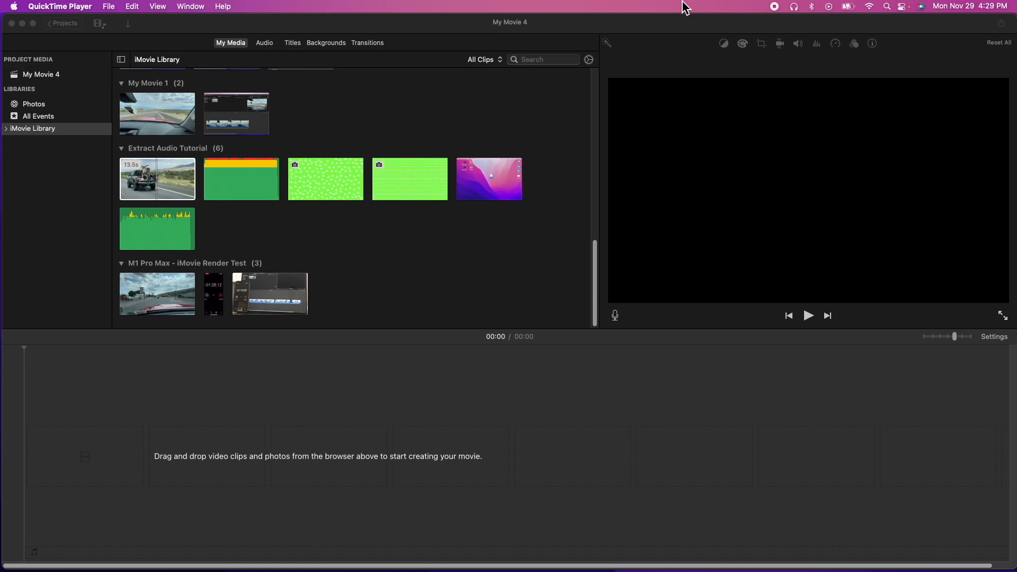
pyautogui.moveTo(470, 86)
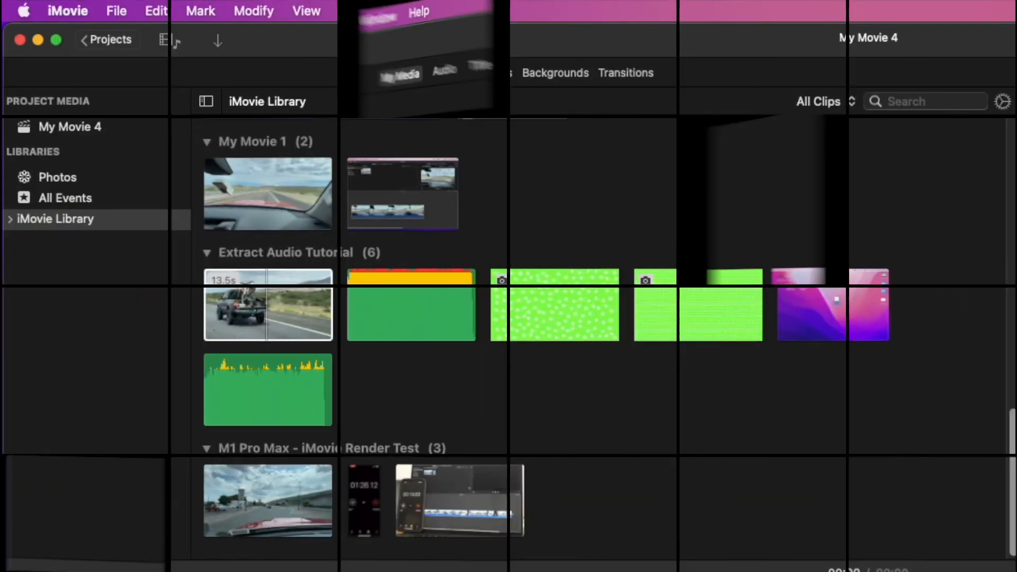
# Place the 13.5-second truck clip in the timeline with its volume at 0%
pyautogui.click(252, 11)
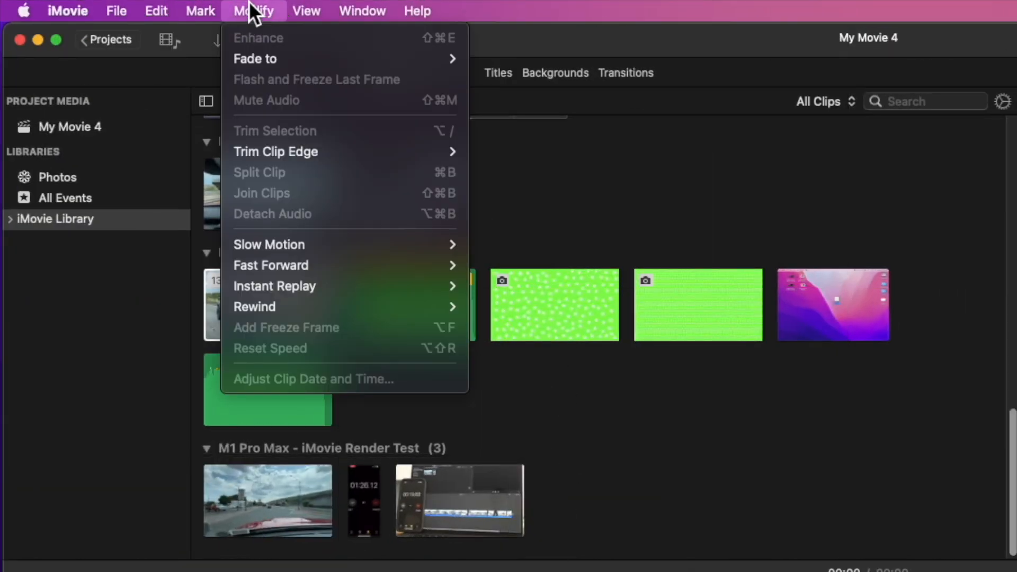
pyautogui.moveTo(275, 286)
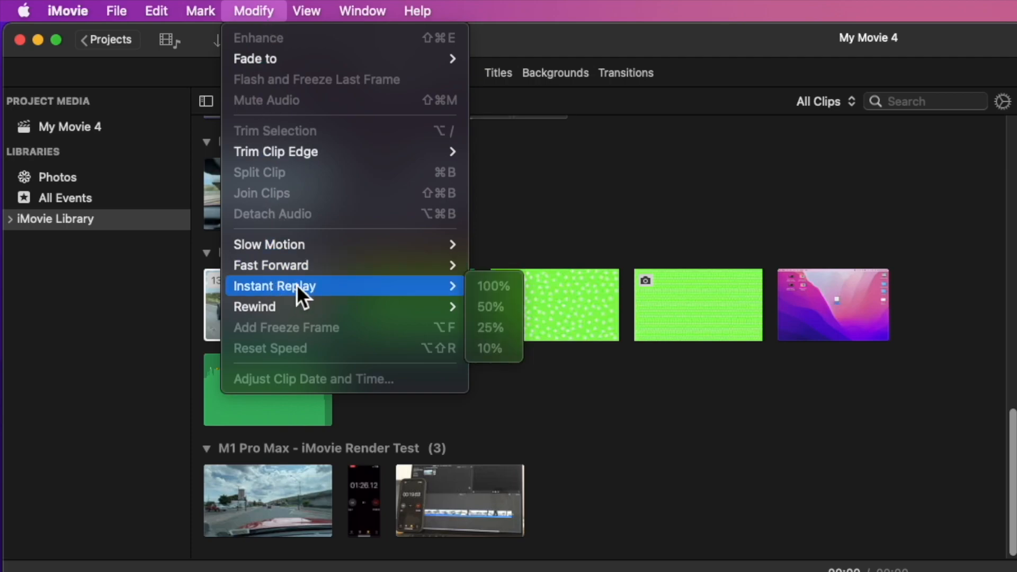
pyautogui.moveTo(290, 297)
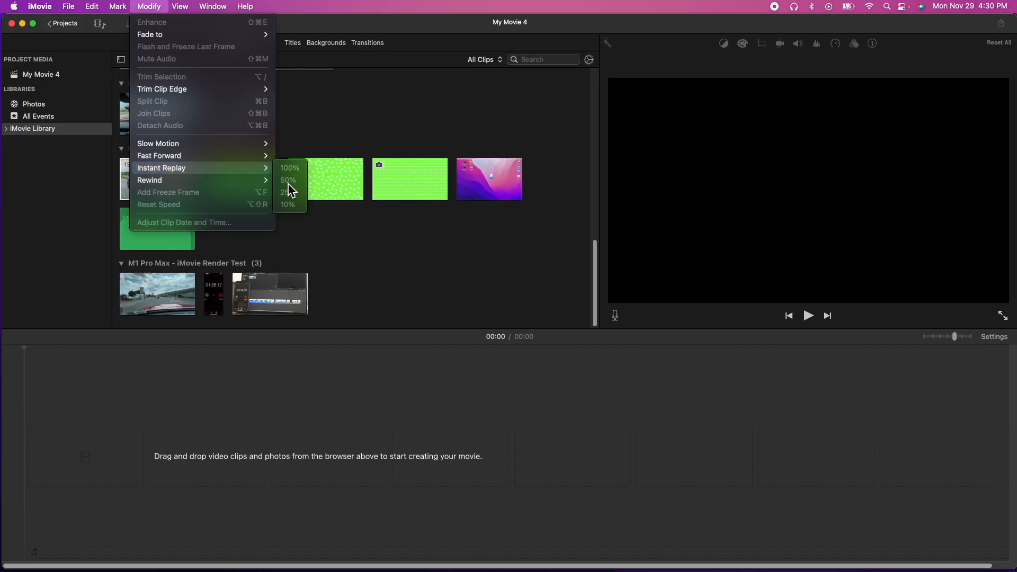
pyautogui.moveTo(211, 172)
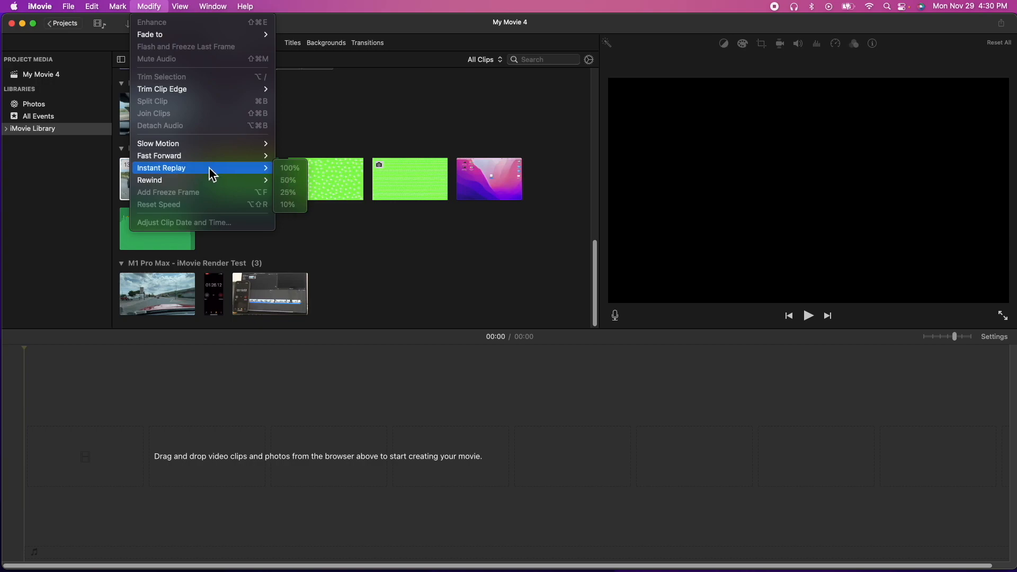
pyautogui.moveTo(184, 171)
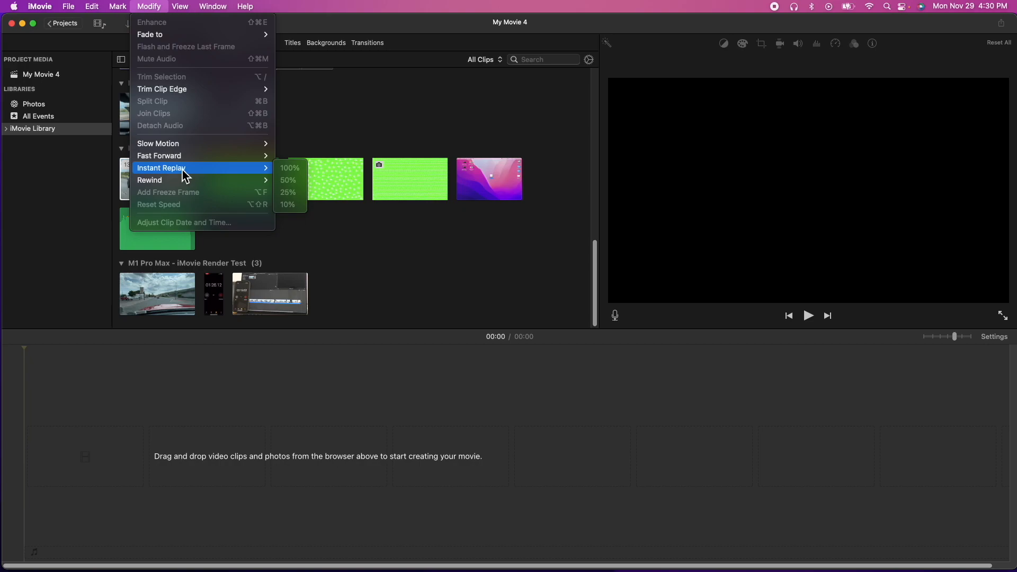
pyautogui.moveTo(299, 170)
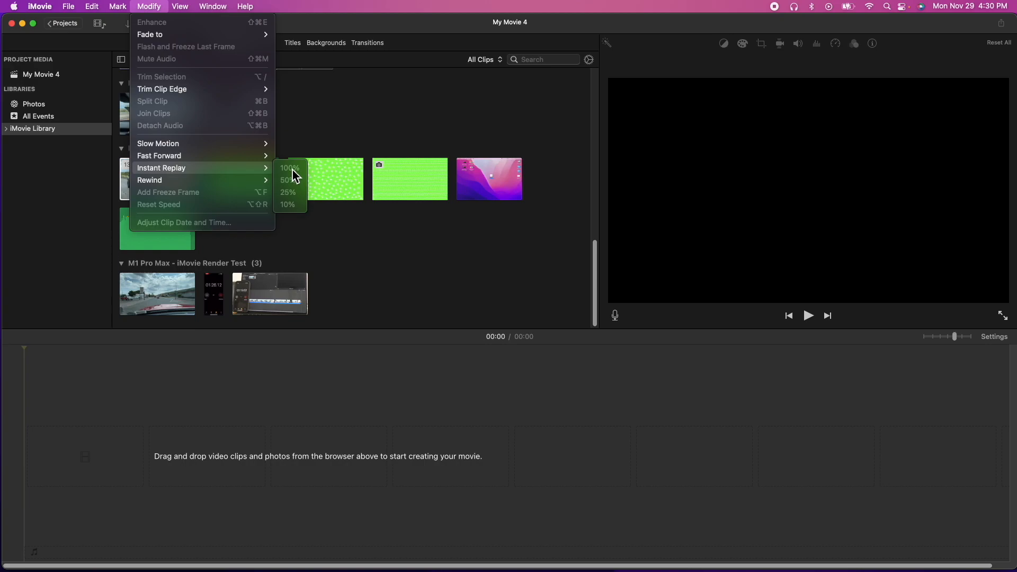
pyautogui.moveTo(295, 203)
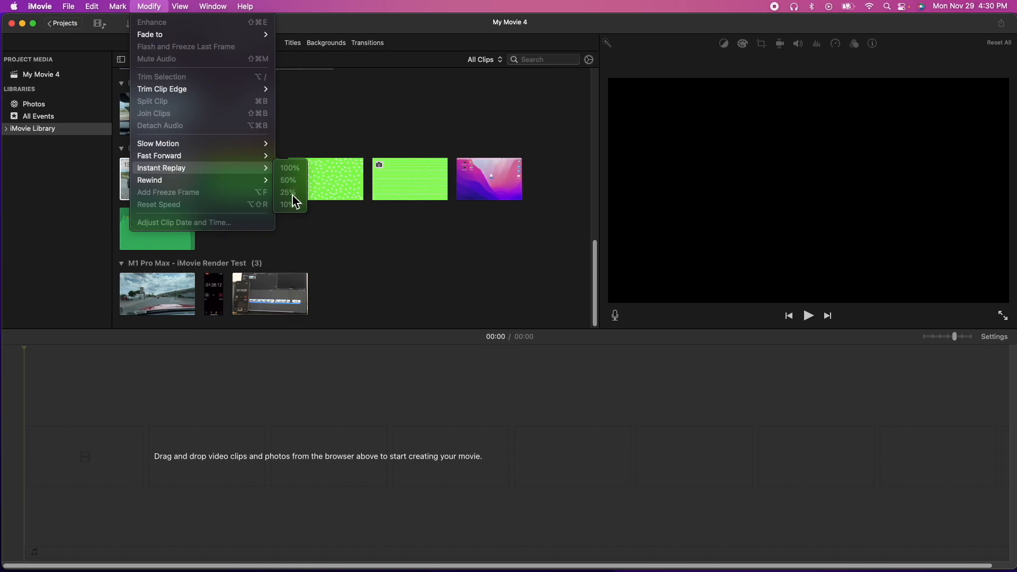
pyautogui.moveTo(291, 182)
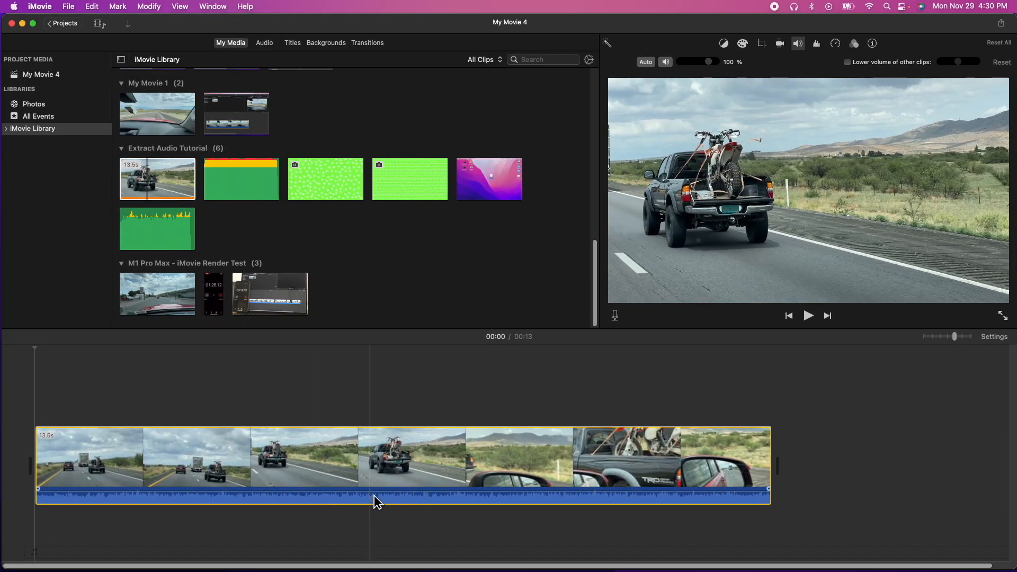
pyautogui.moveTo(370, 485)
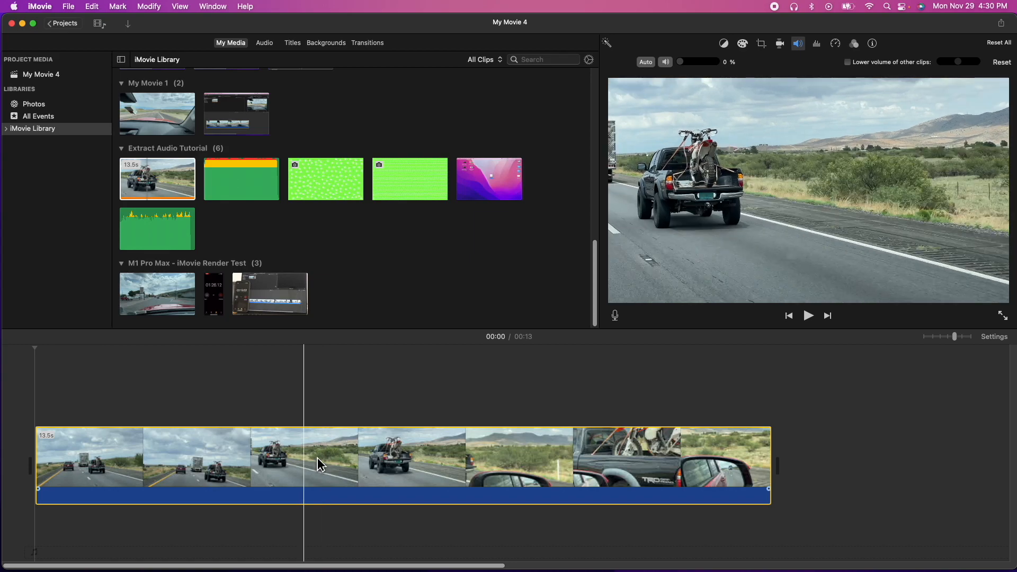
# Apply a 50% Instant Replay to the range-selected middle of the truck clip via Modify
pyautogui.click(339, 461)
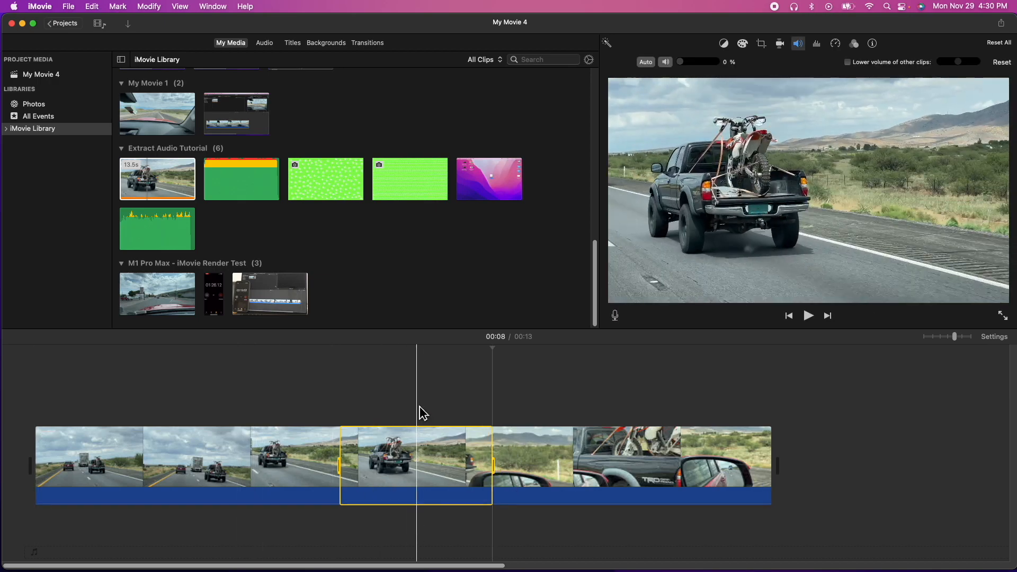
pyautogui.click(373, 467)
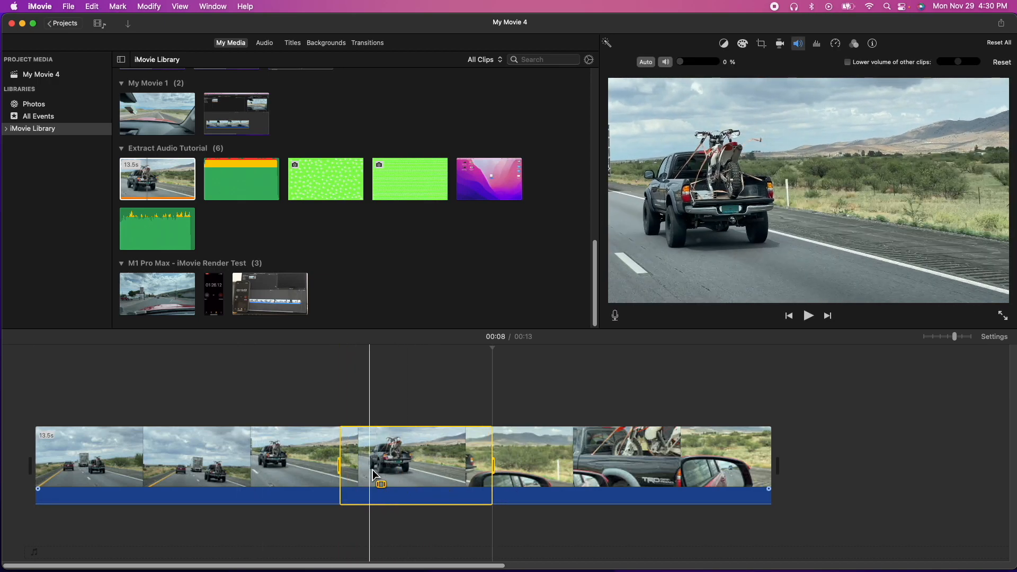
pyautogui.click(148, 6)
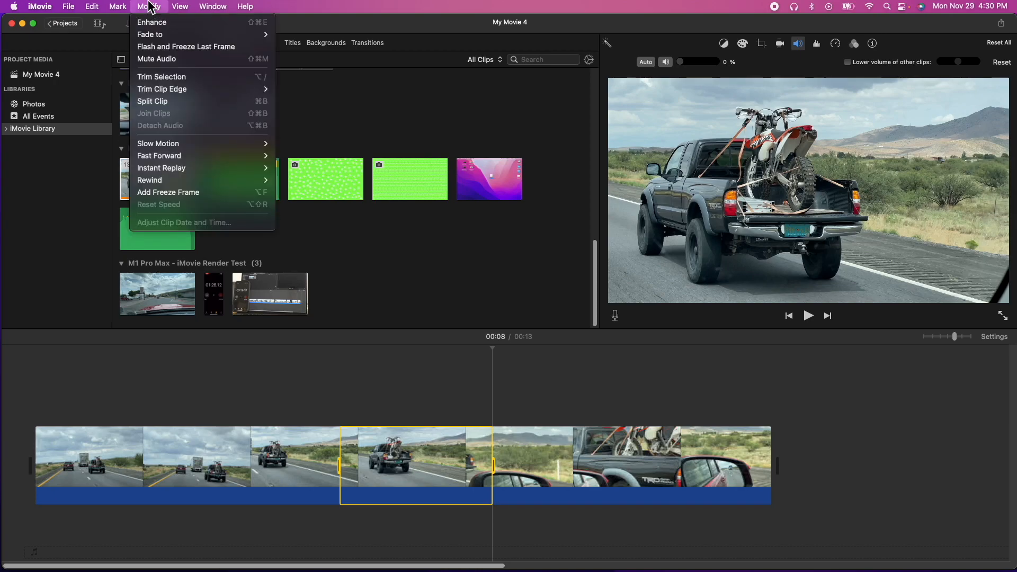
pyautogui.moveTo(161, 169)
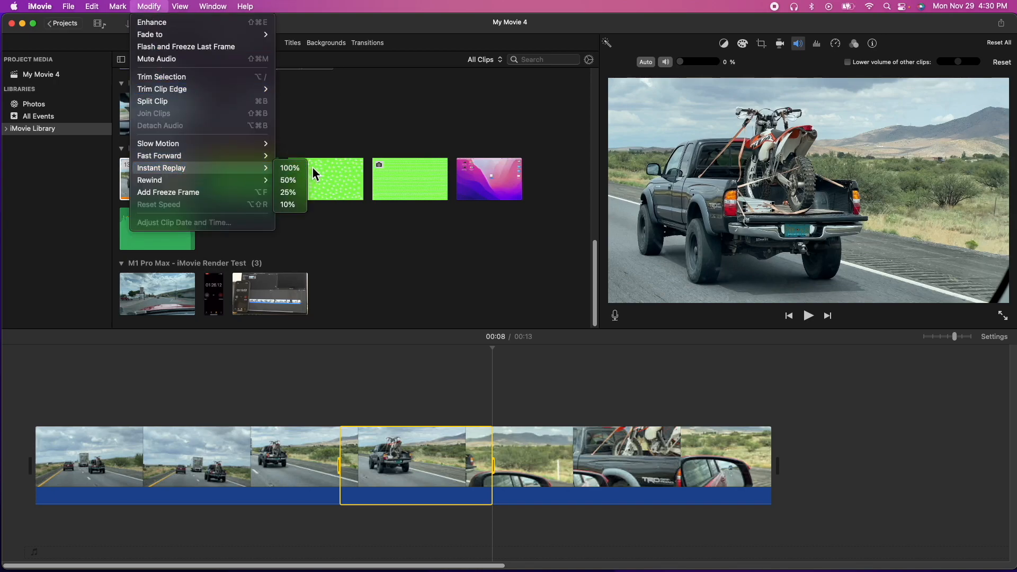
pyautogui.moveTo(288, 180)
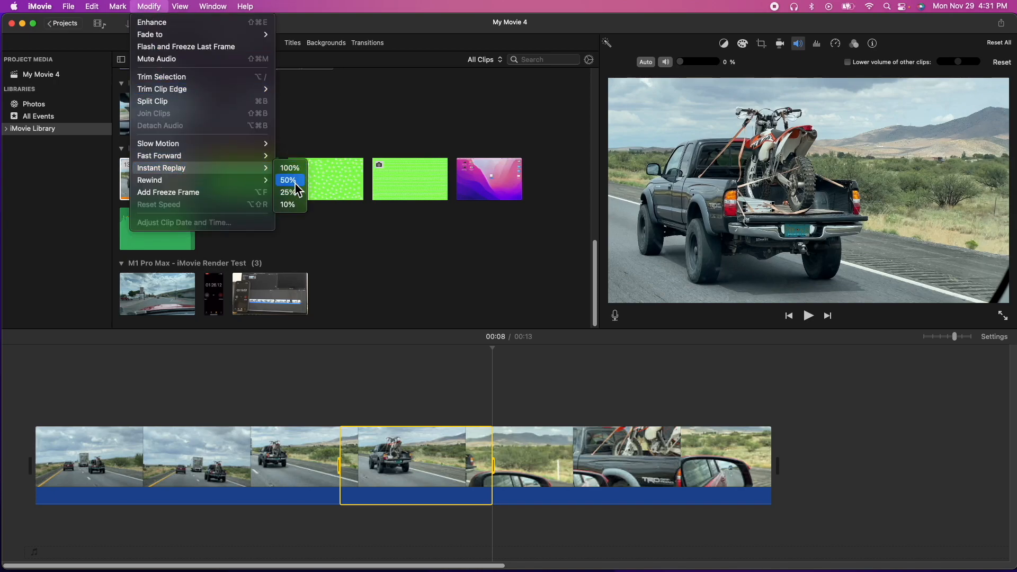
pyautogui.click(289, 181)
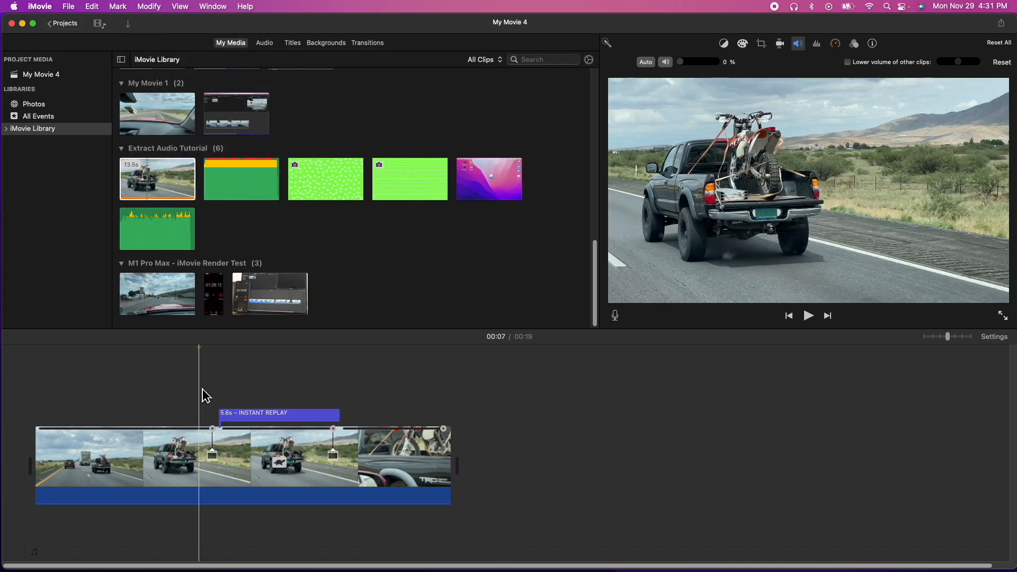
pyautogui.moveTo(202, 392)
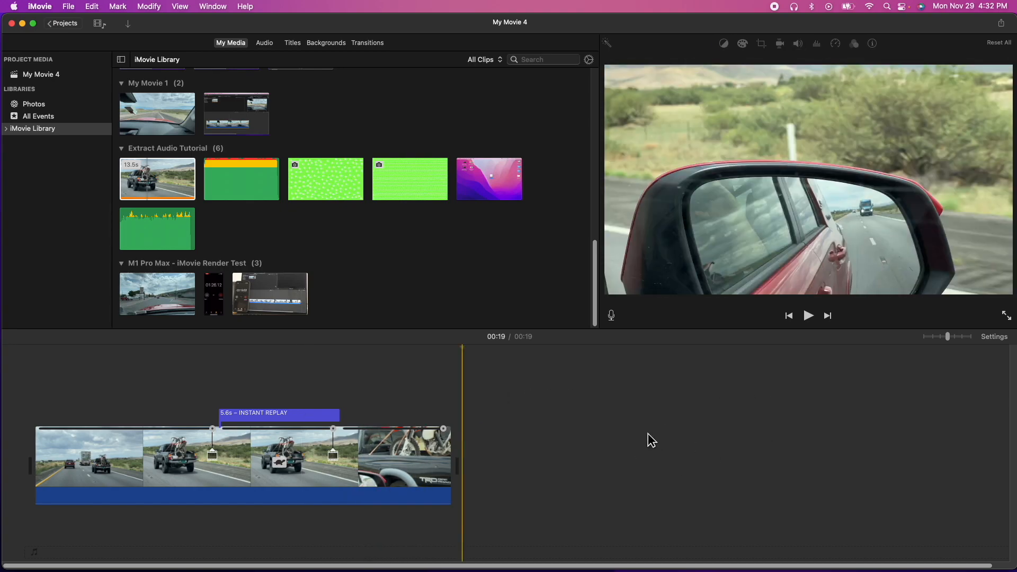
# Replace the INSTANT REPLAY banner text with 'Running 4 Tacos'
pyautogui.click(269, 415)
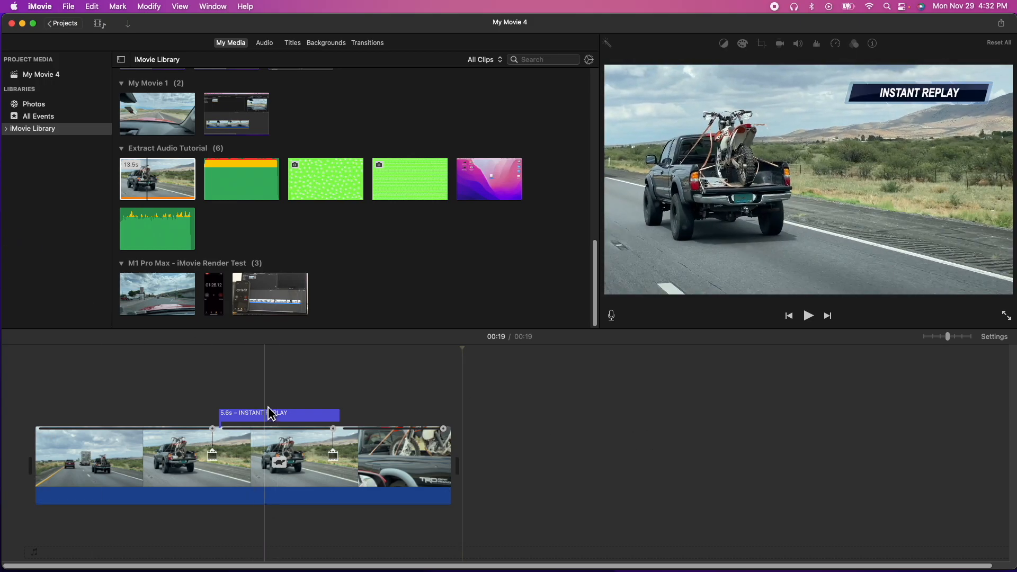
pyautogui.click(279, 414)
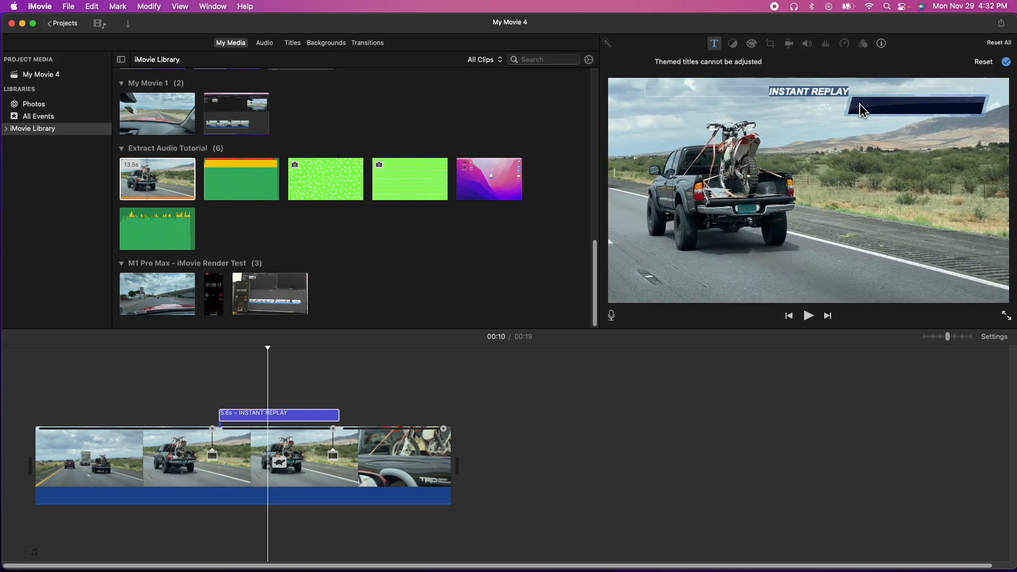
pyautogui.moveTo(739, 93)
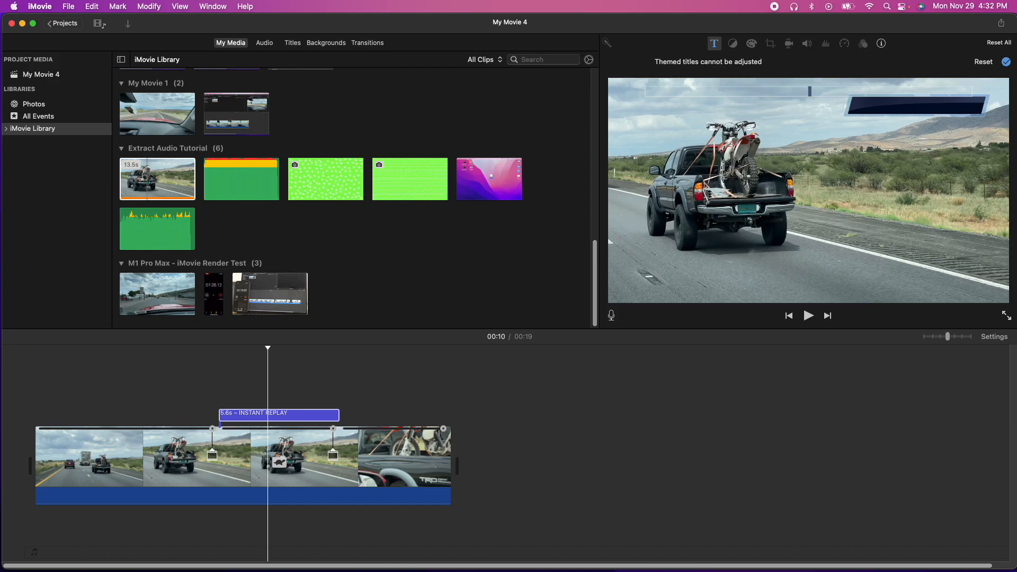
pyautogui.write('Running 4')
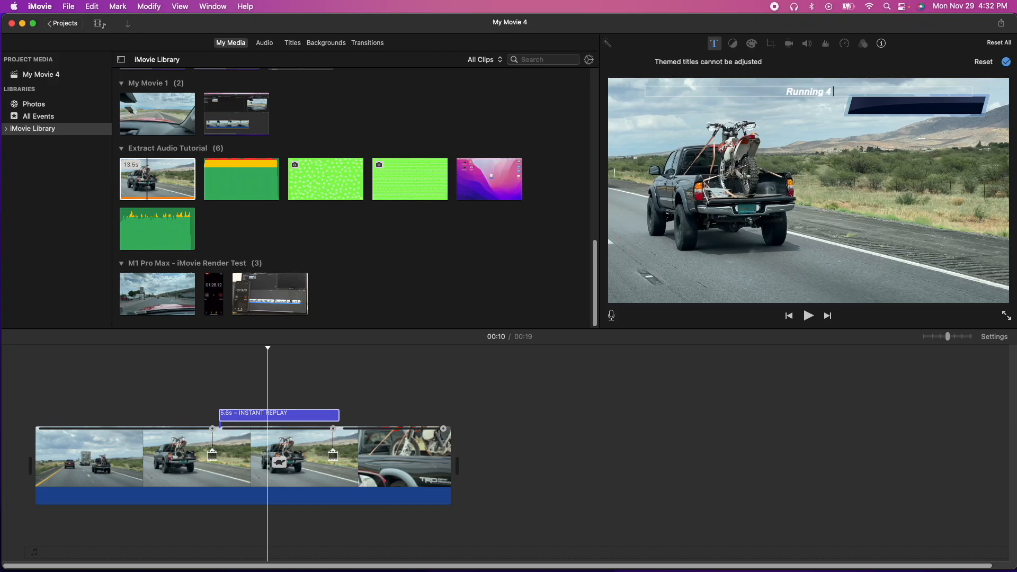
pyautogui.write('Tacos')
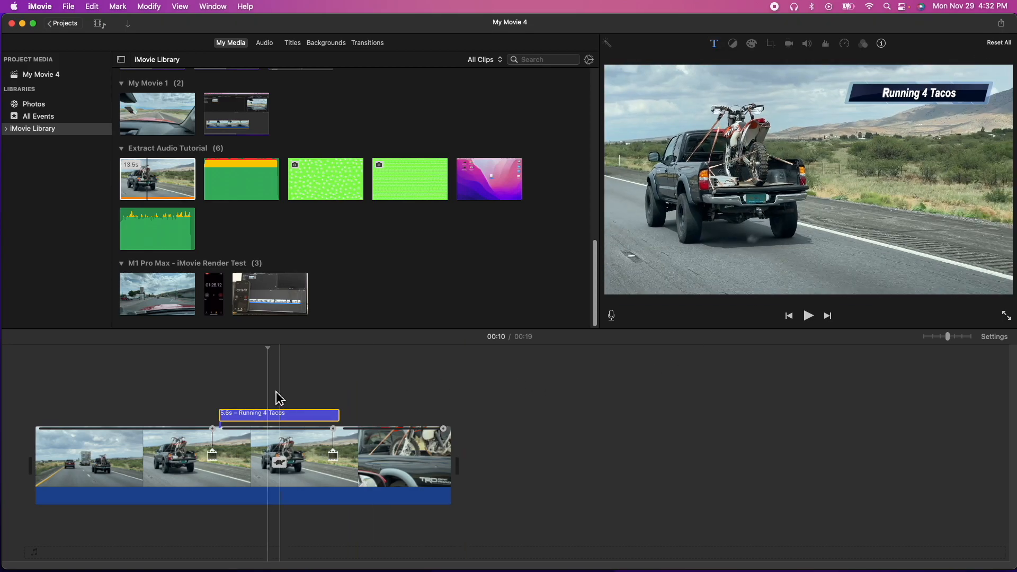
pyautogui.click(808, 316)
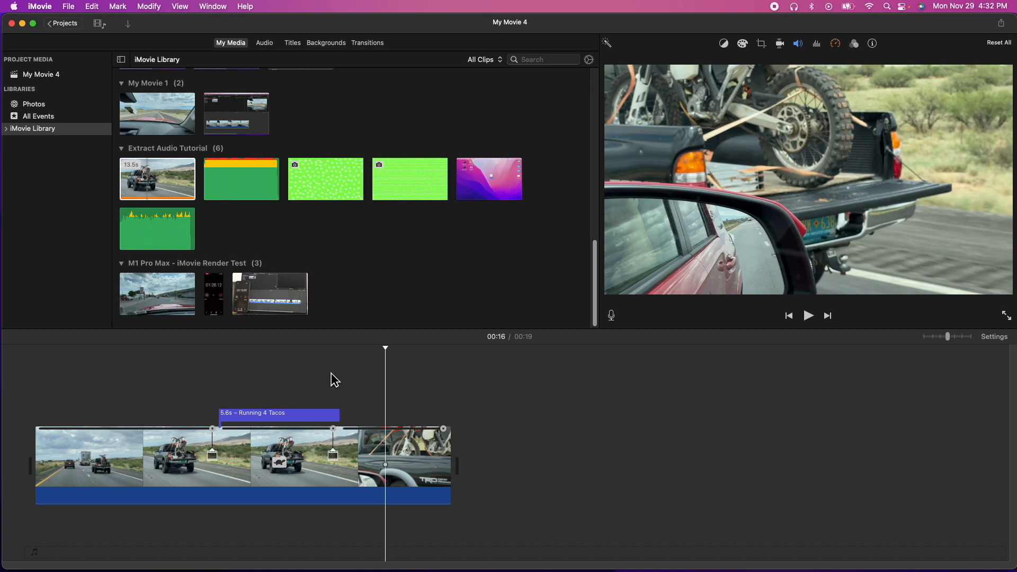
pyautogui.click(148, 6)
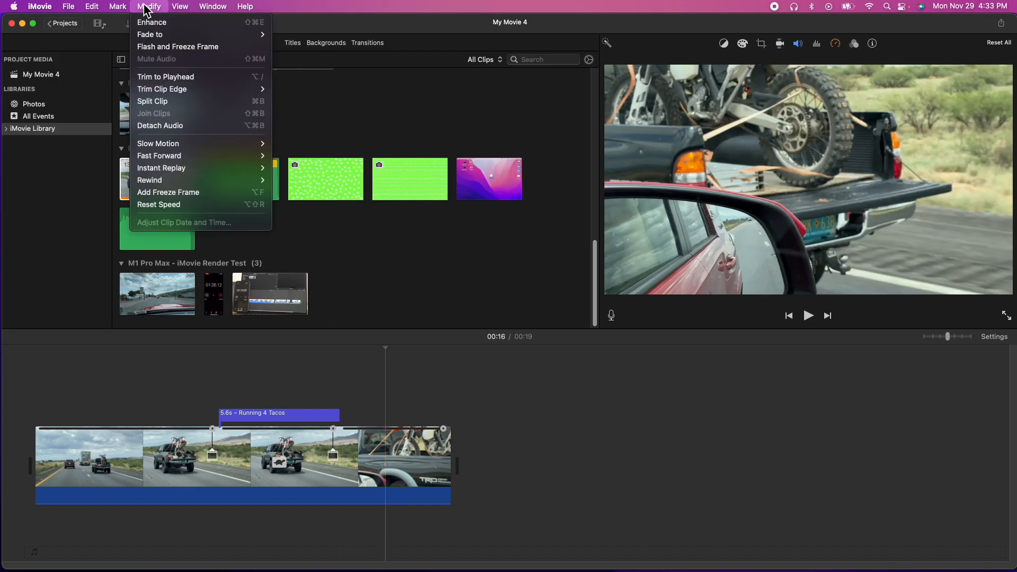